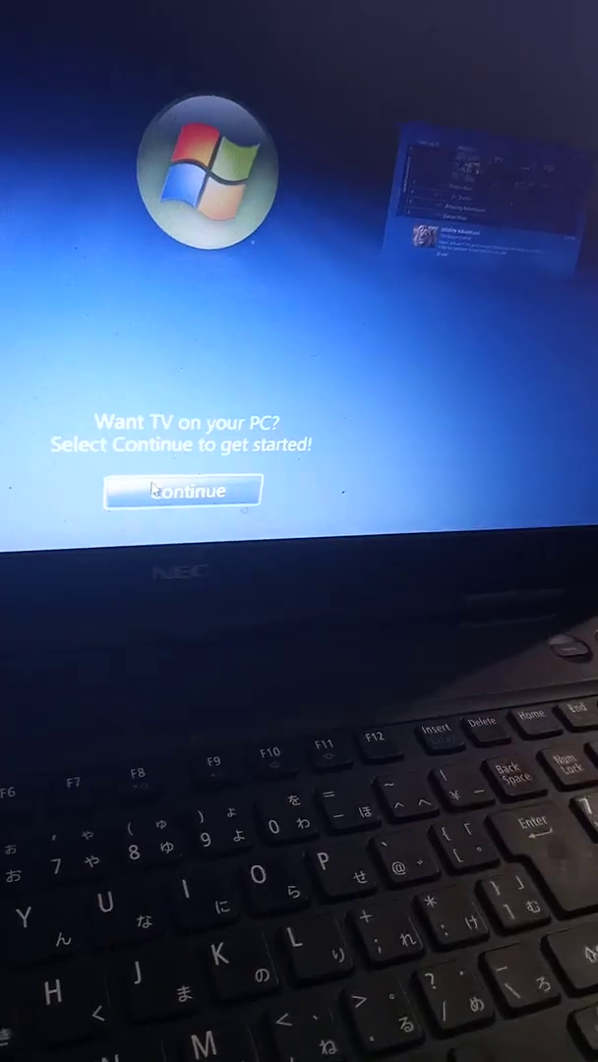
# Step: Dismiss the 'Want TV on your PC?' welcome screen to reach the Start menu's TV row
pyautogui.click(181, 489)
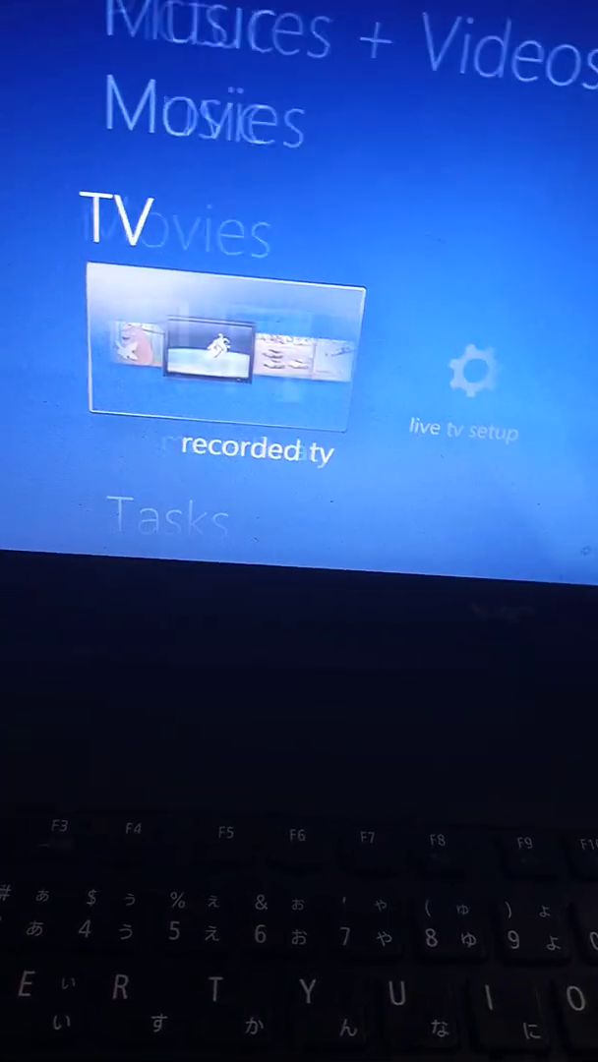
# Step: Scroll the Start menu up to Music and open the music library
pyautogui.scroll(3)
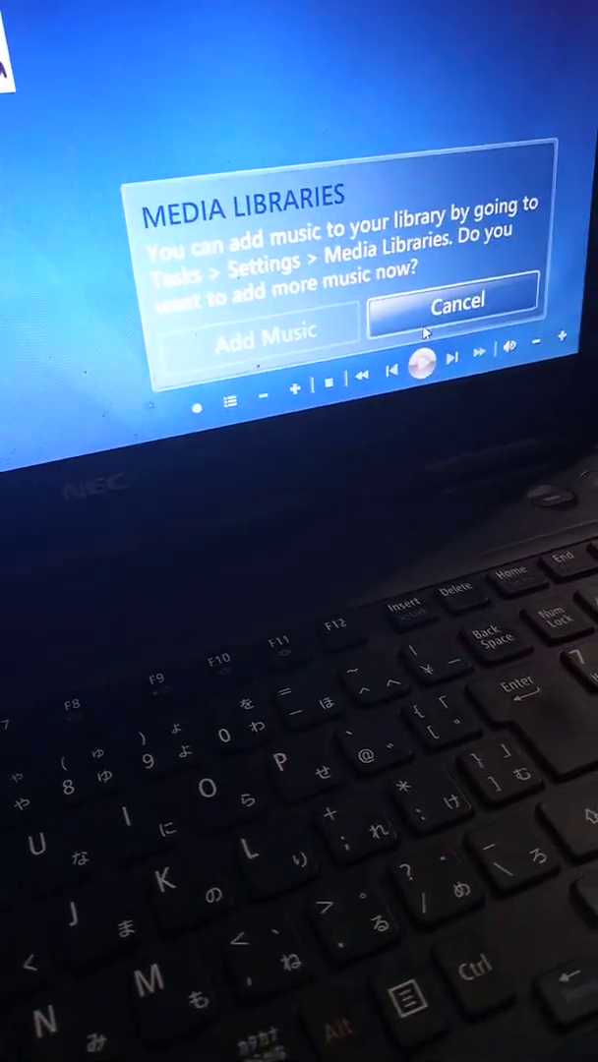
# Step: Decline adding more music, then play Richard Stoltzman's album starting with 'Maid with Flaxen Hair'
pyautogui.click(453, 303)
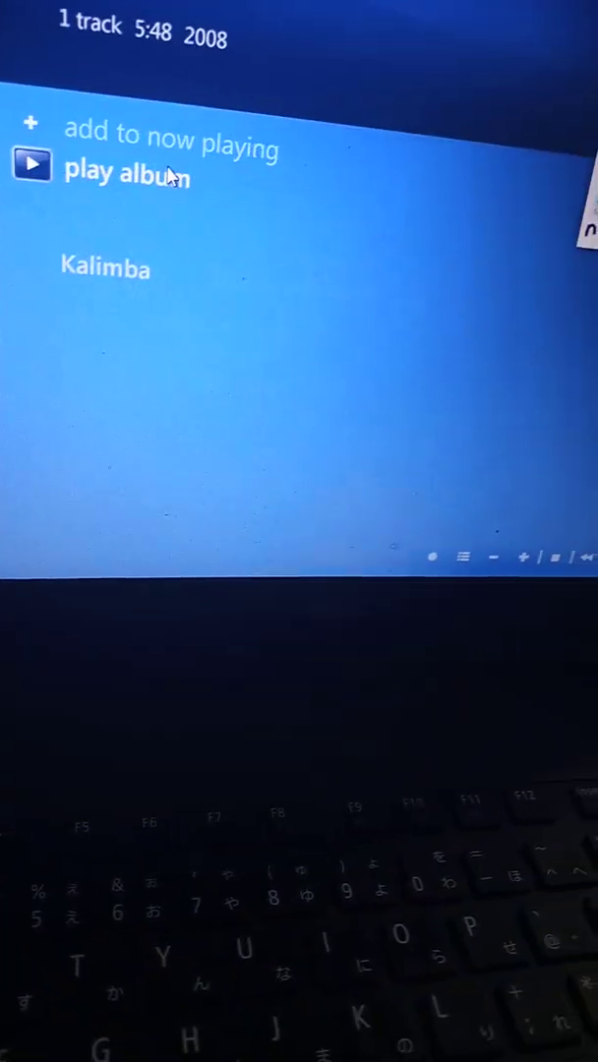
pyautogui.click(128, 174)
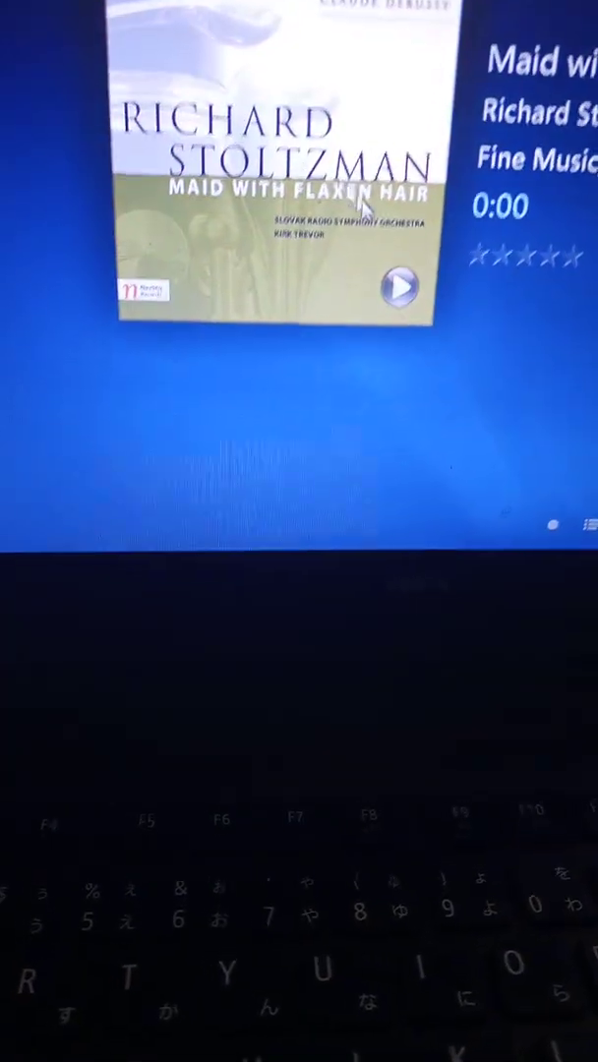
# Step: Start the album playing, then switch from Media Center to Minesweeper
pyautogui.click(398, 285)
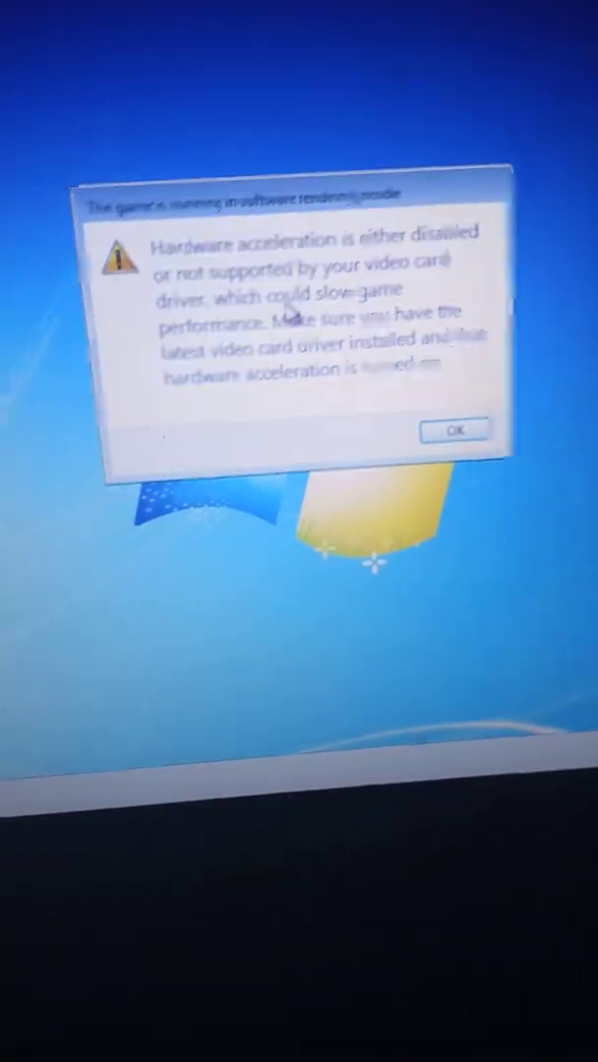
# Step: Dismiss the software rendering warning and uncover a Minesweeper square, hitting a mine
pyautogui.click(452, 431)
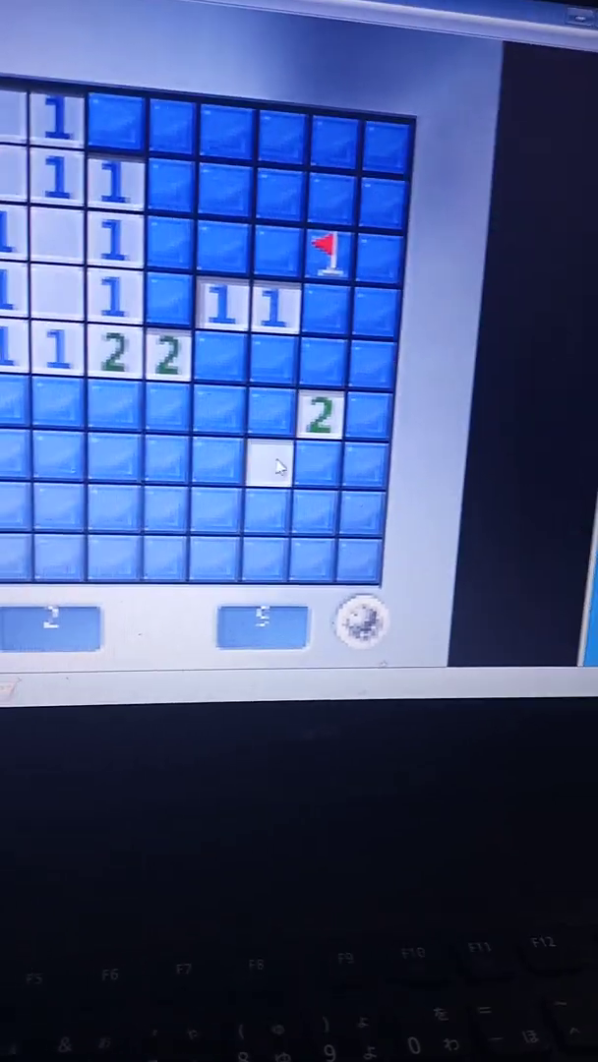
pyautogui.click(278, 468)
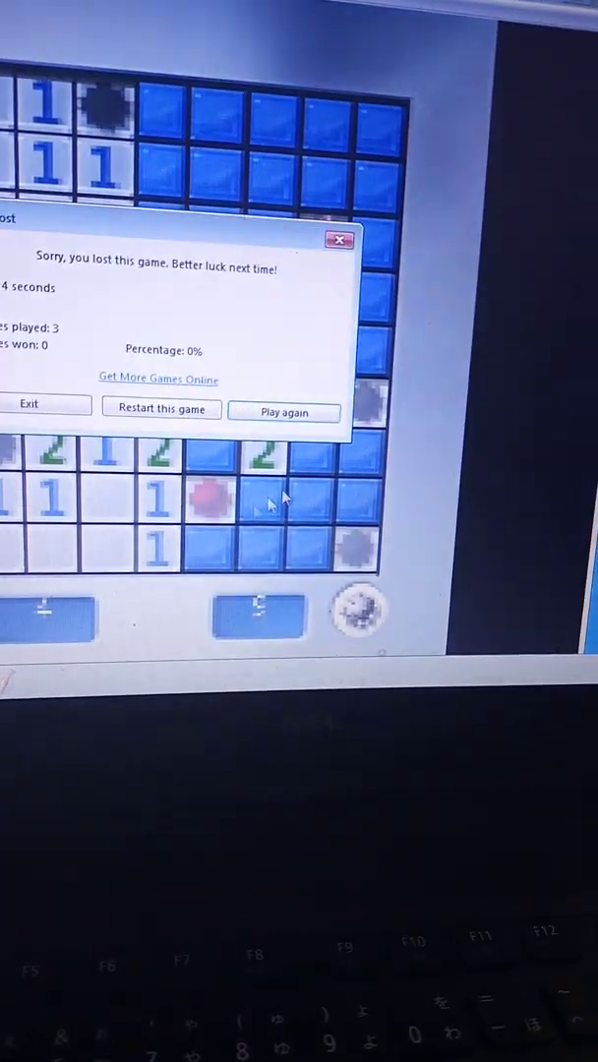